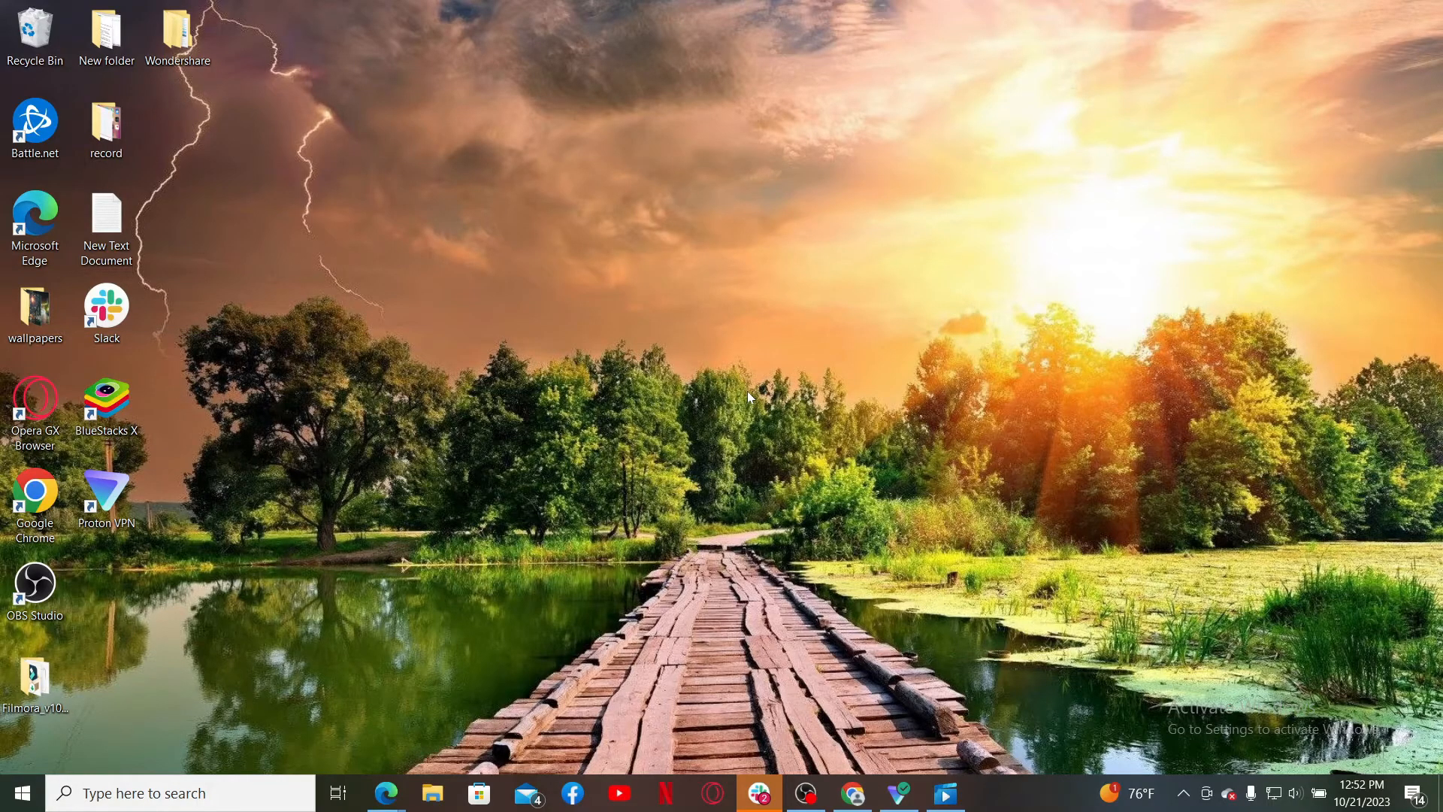
mouse_move(454, 642)
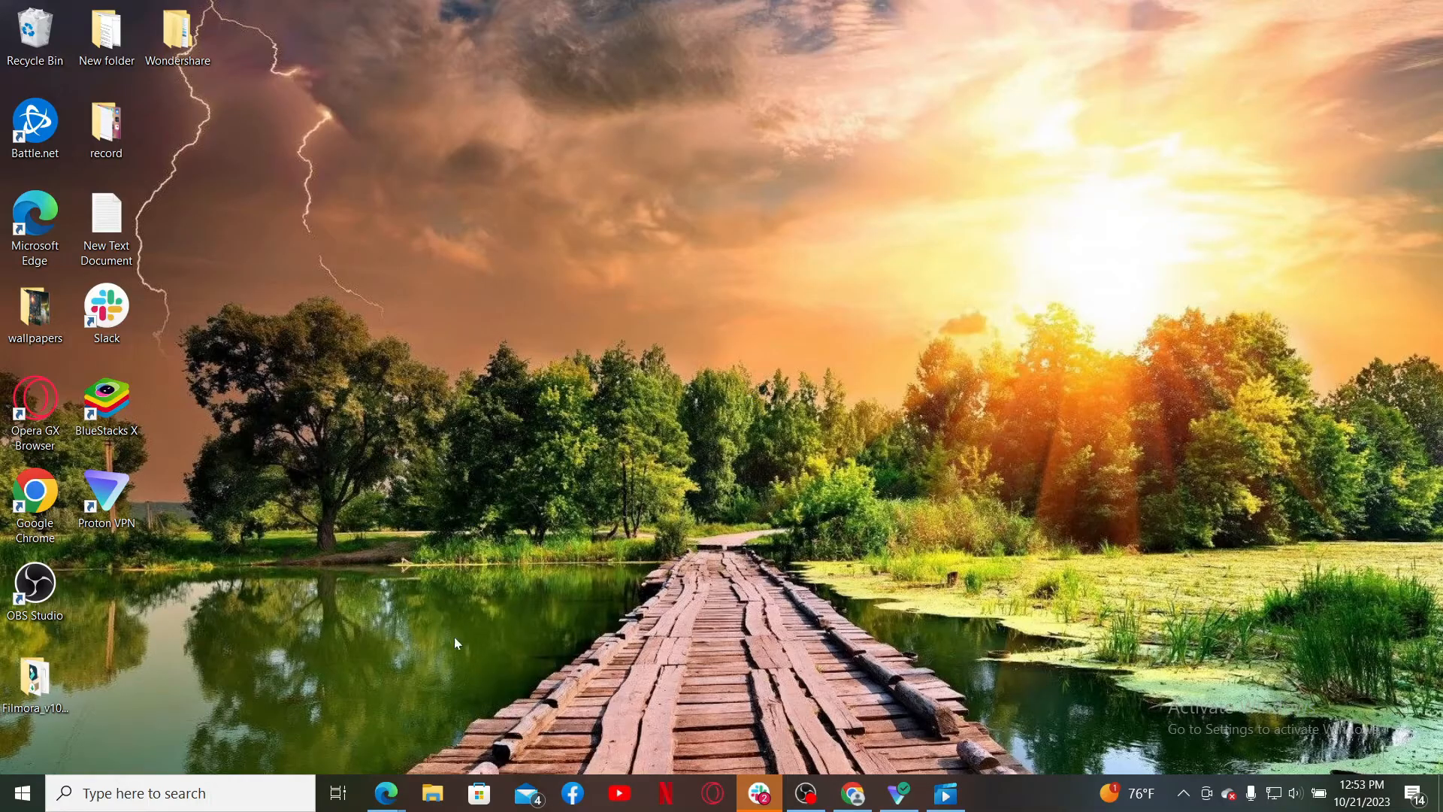
Launch Microsoft Edge from the taskbar to reach the Pluto TV site
left_click(387, 793)
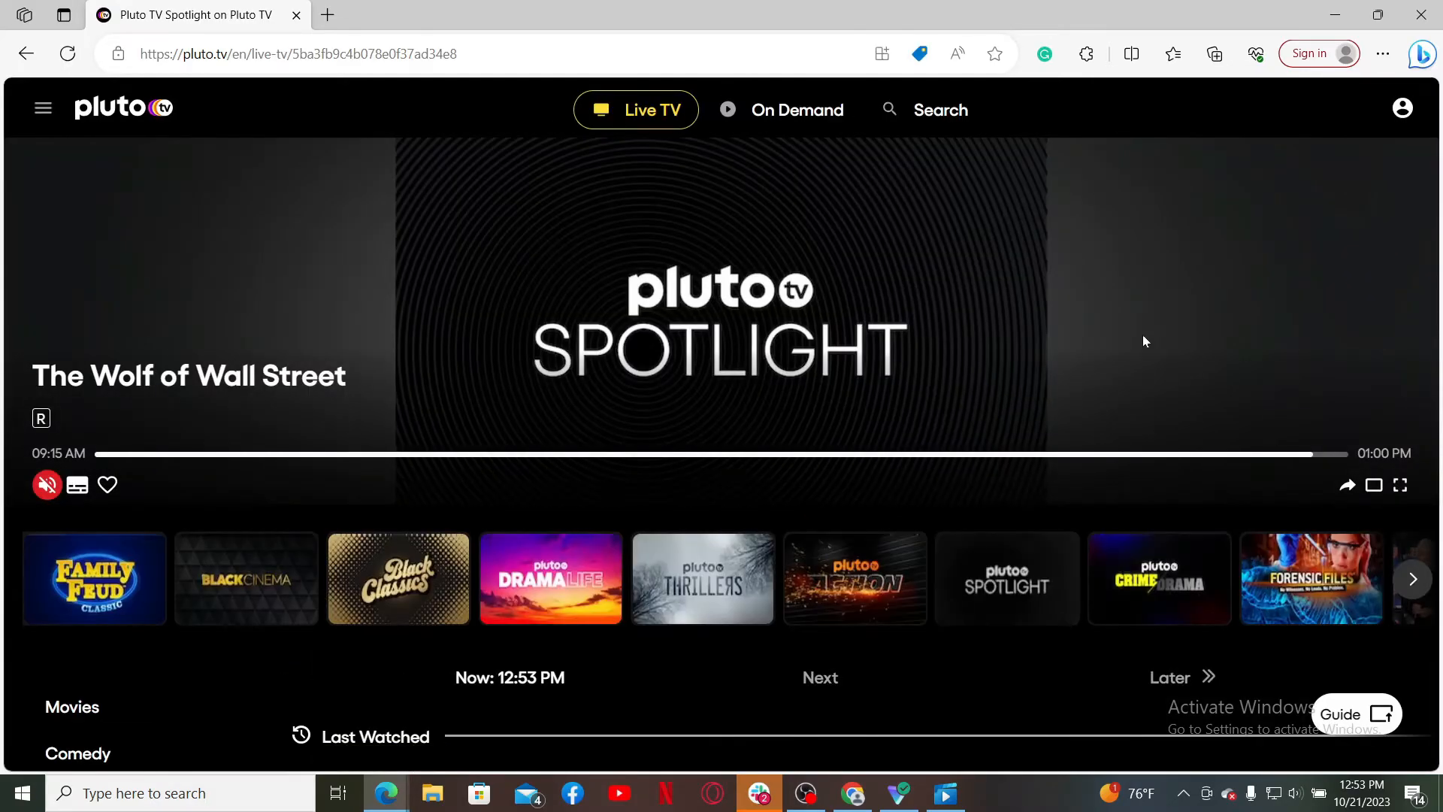
Show the profile panel offering sign-up and sign-in for existing accounts
scroll("down", 3)
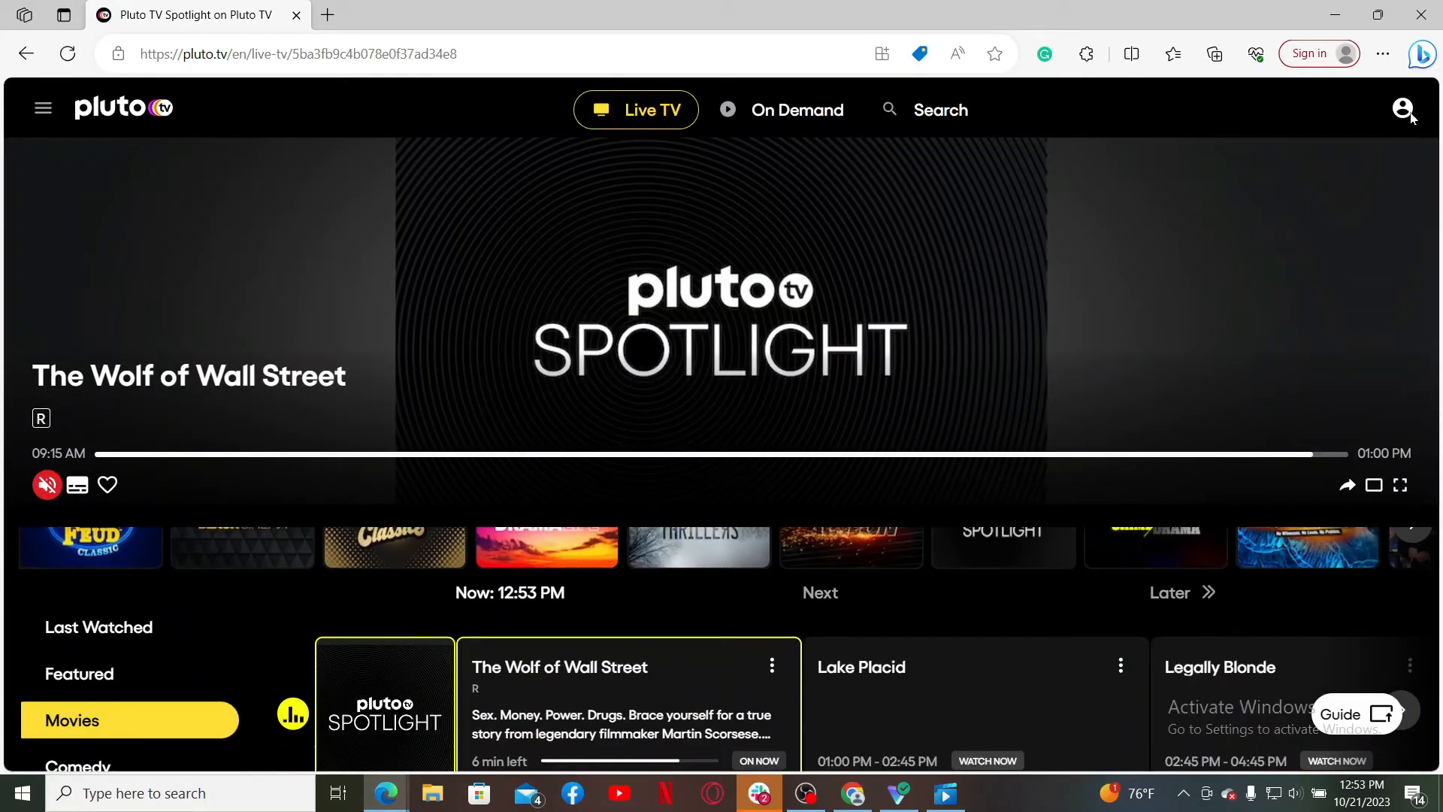
left_click(1401, 108)
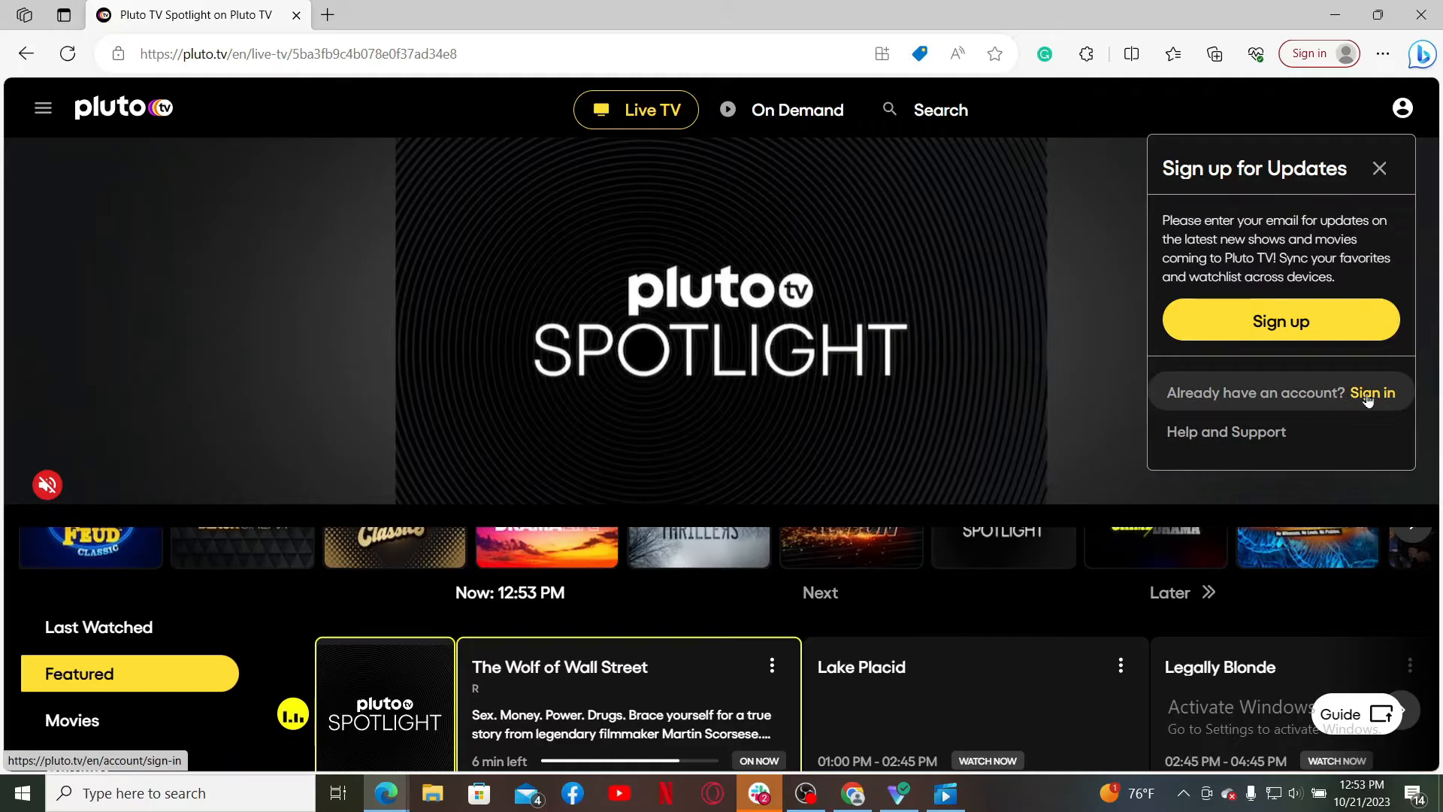
Sign in with the saved email and password, returning to Live TV with 'Welcome back!'
left_click(1372, 393)
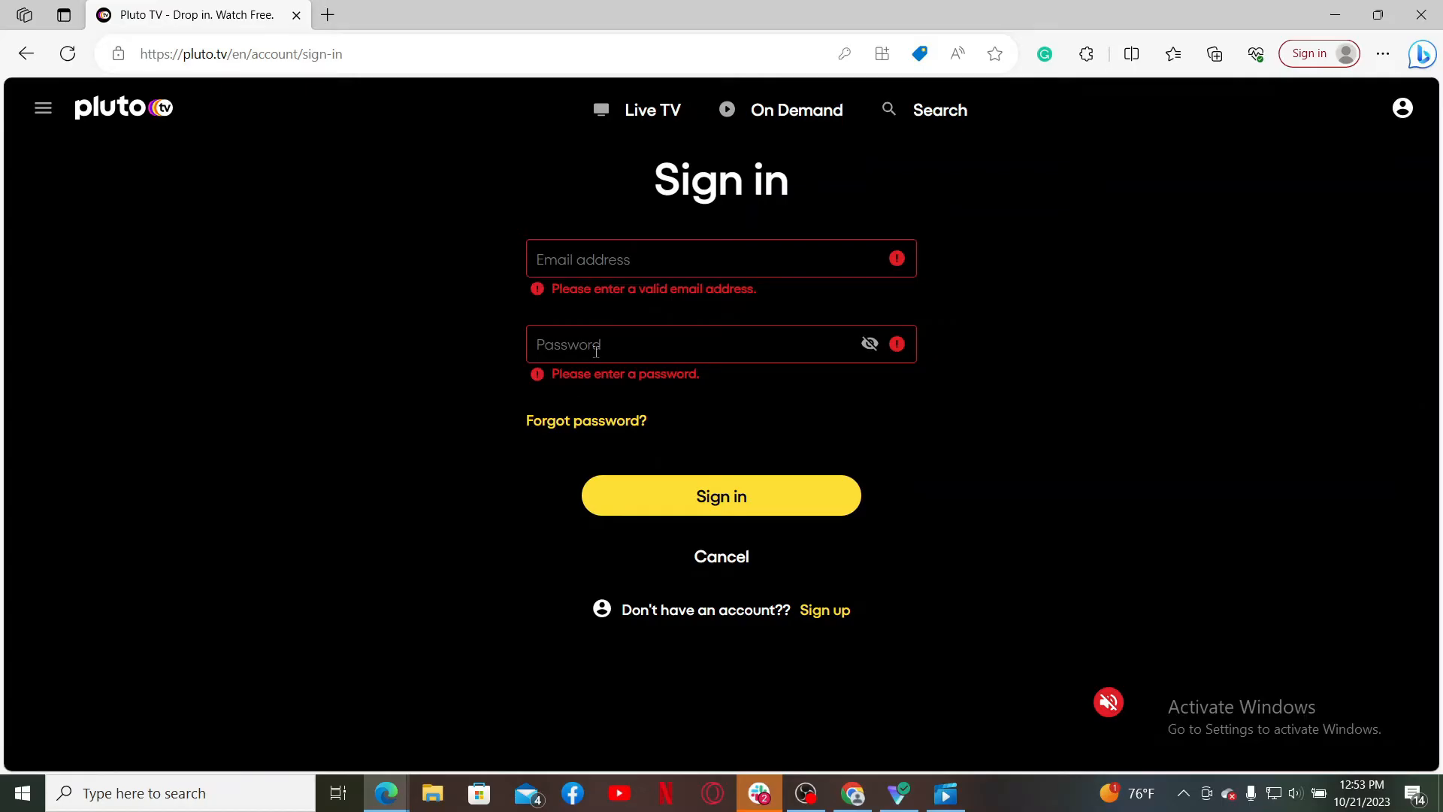
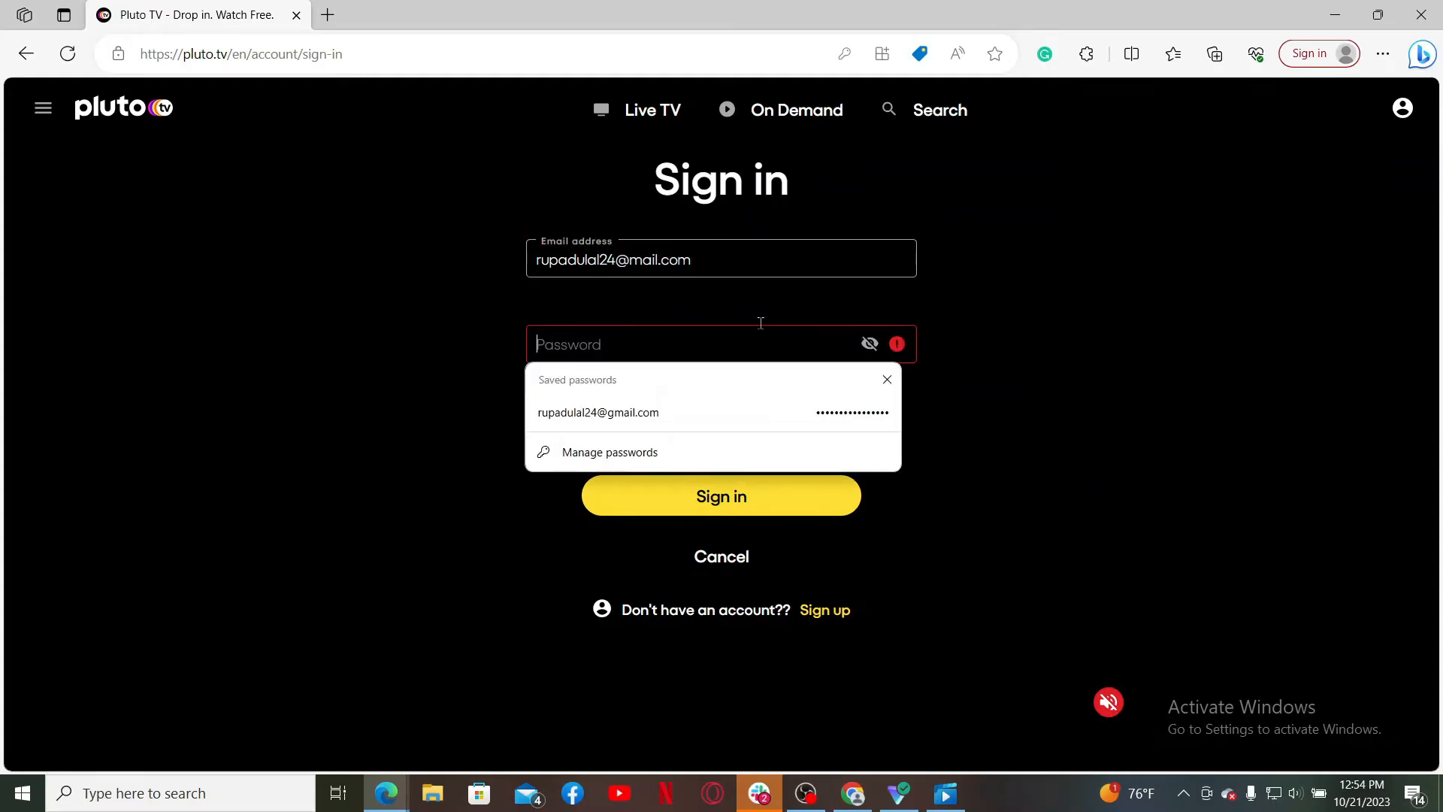
type("••")
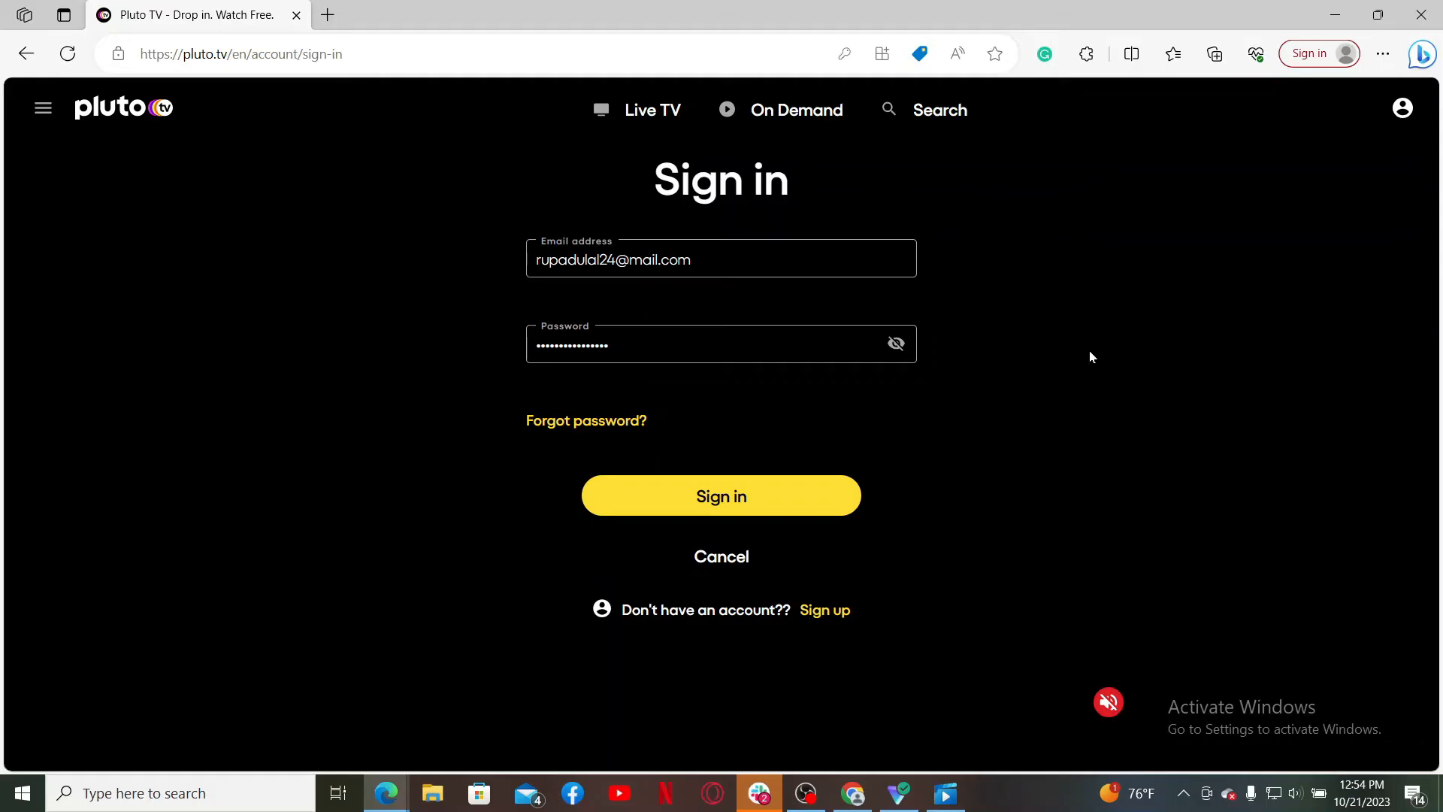
mouse_move(871, 412)
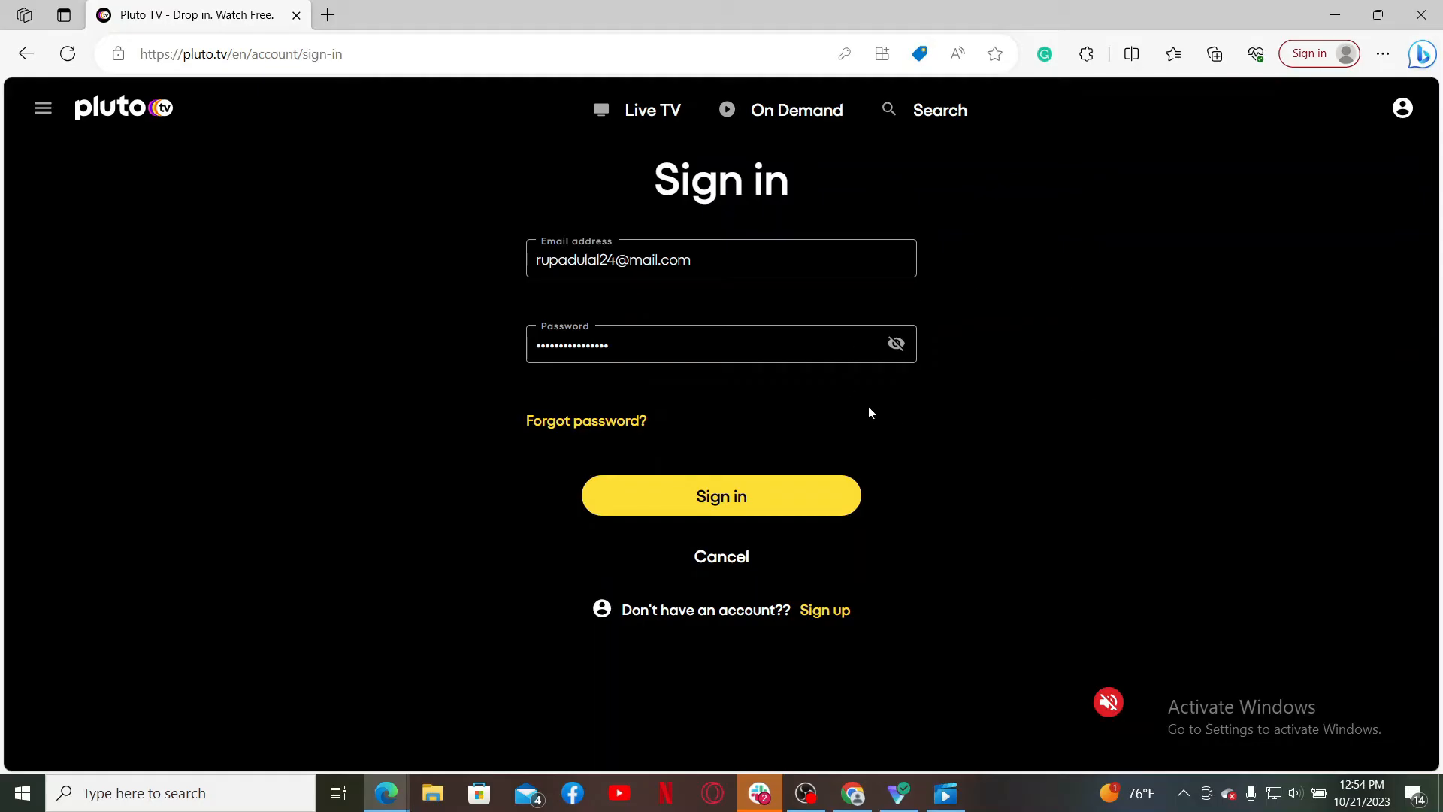
mouse_move(584, 426)
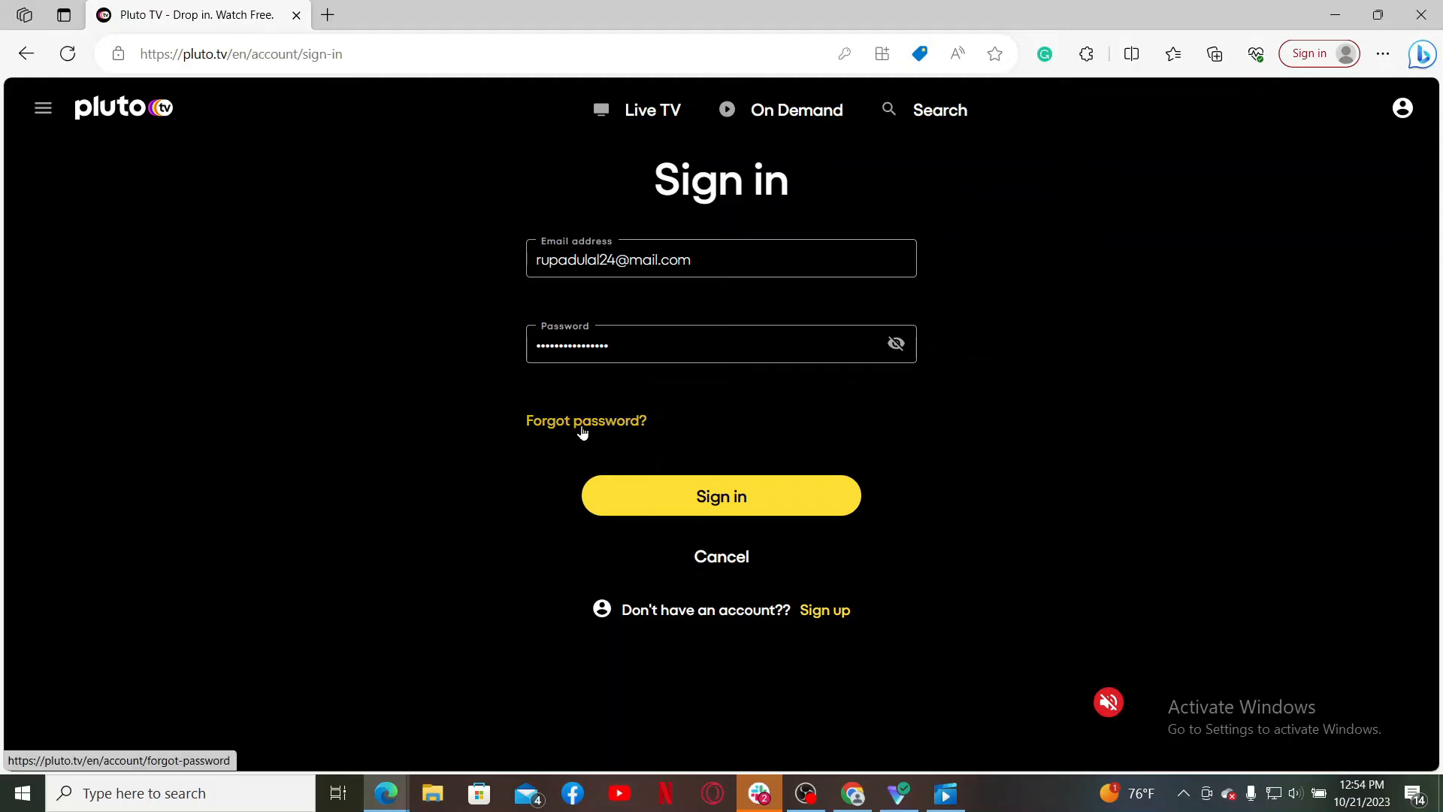
mouse_move(557, 417)
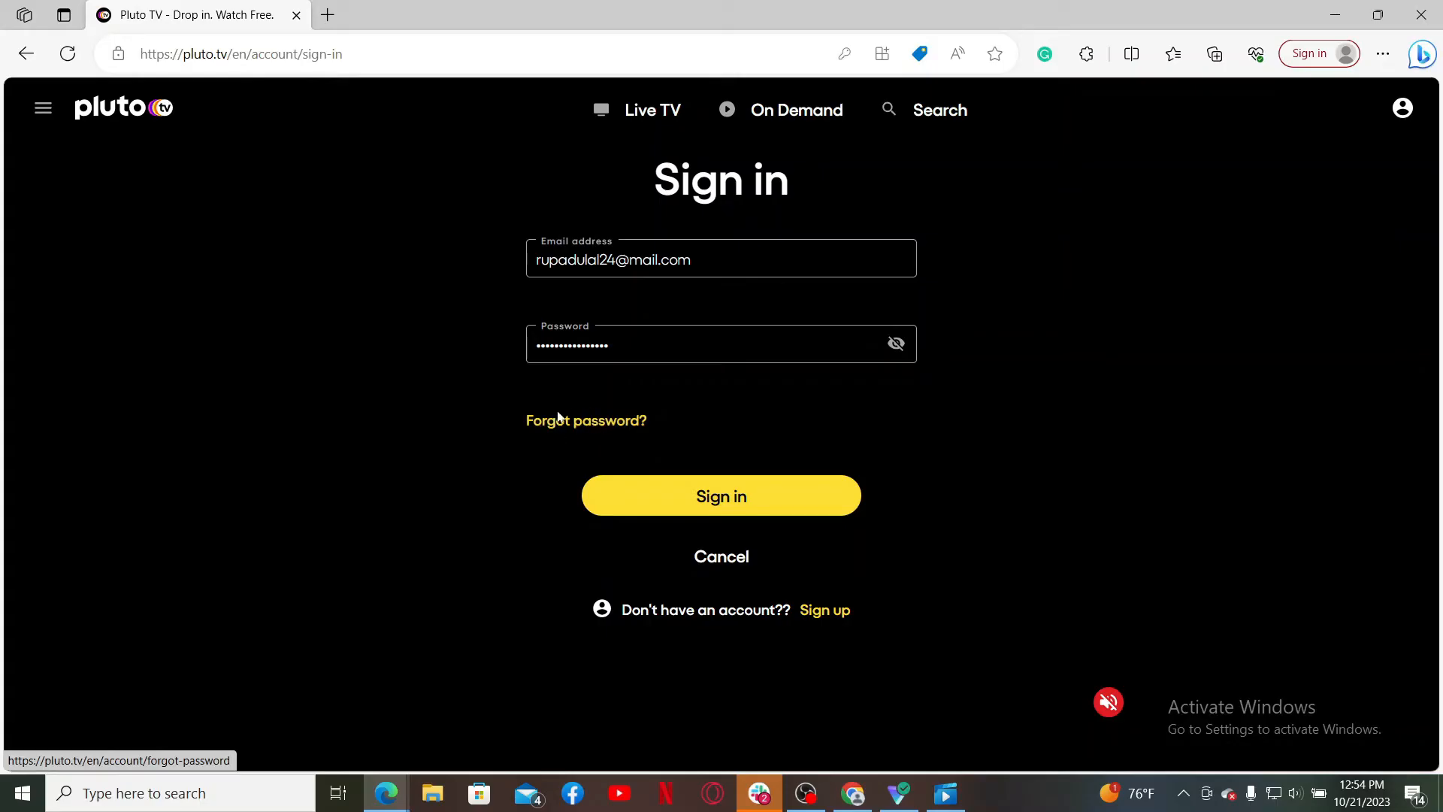
mouse_move(938, 258)
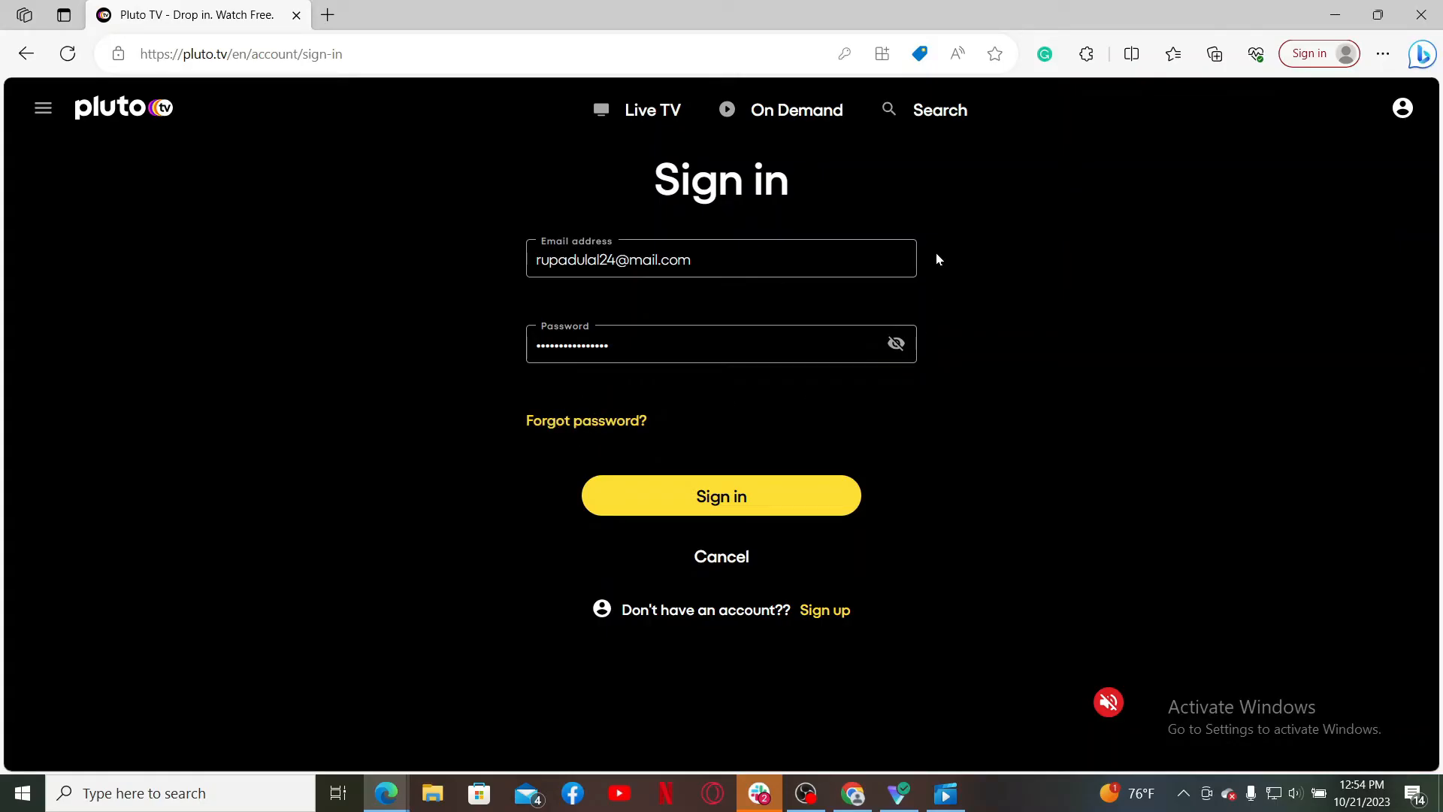
mouse_move(942, 366)
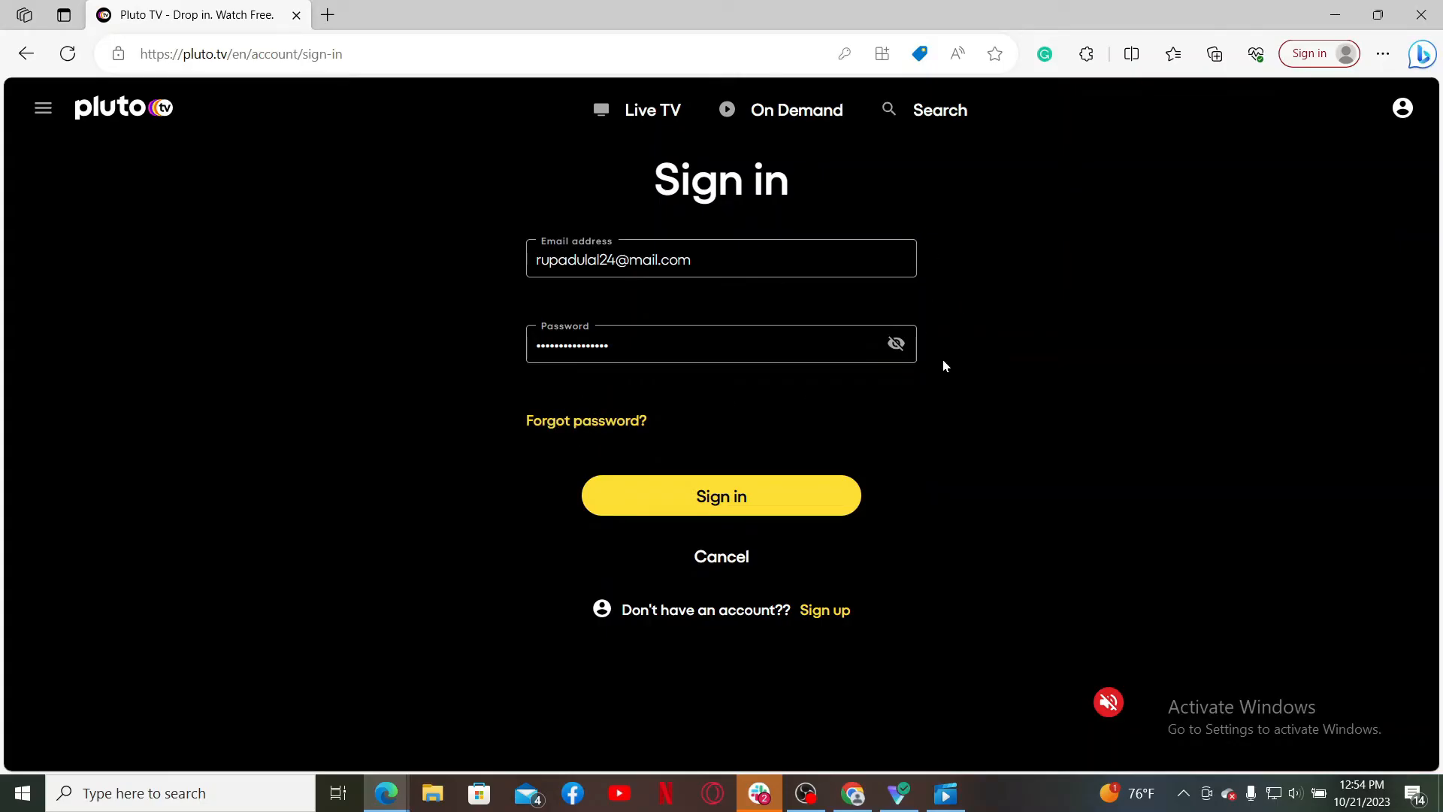
left_click(720, 494)
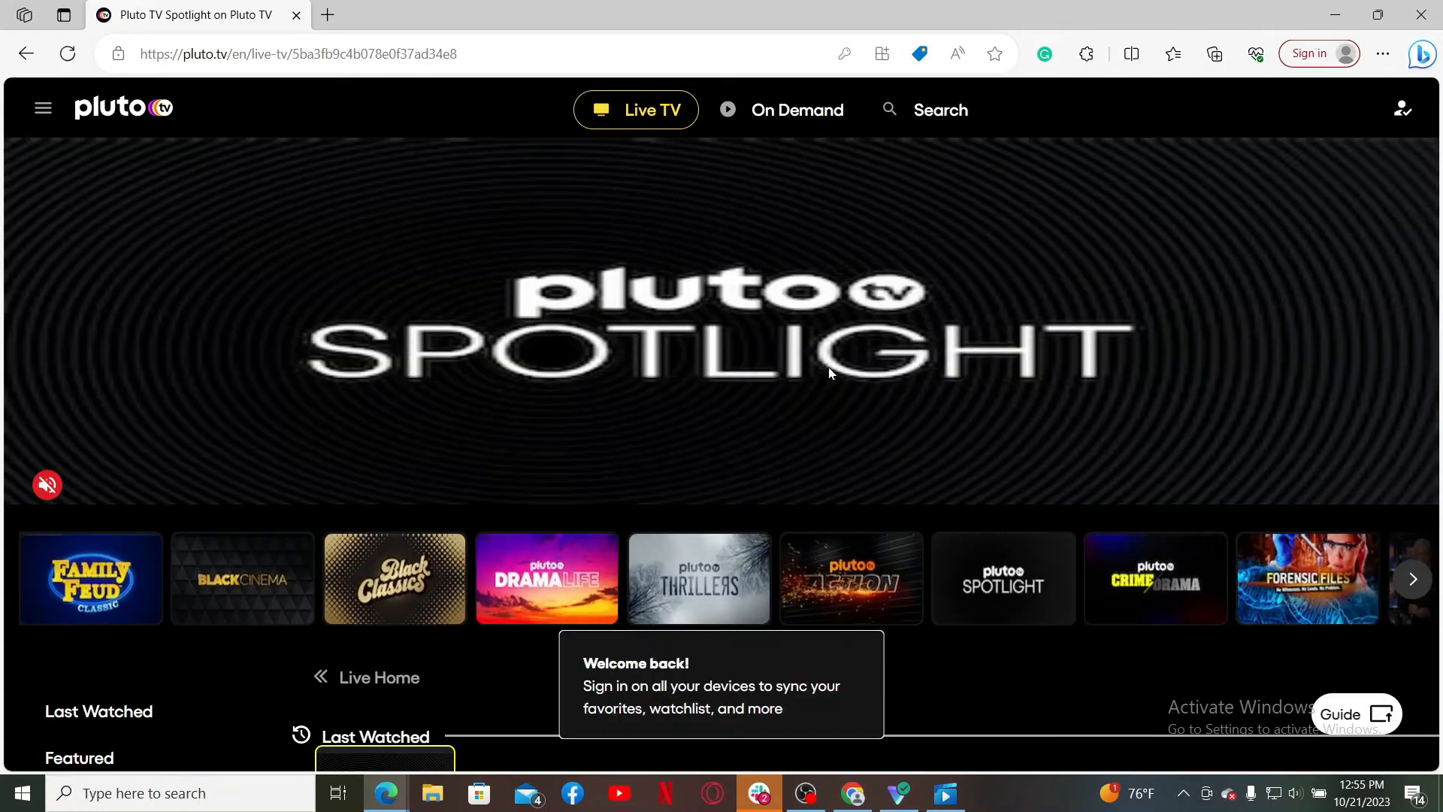